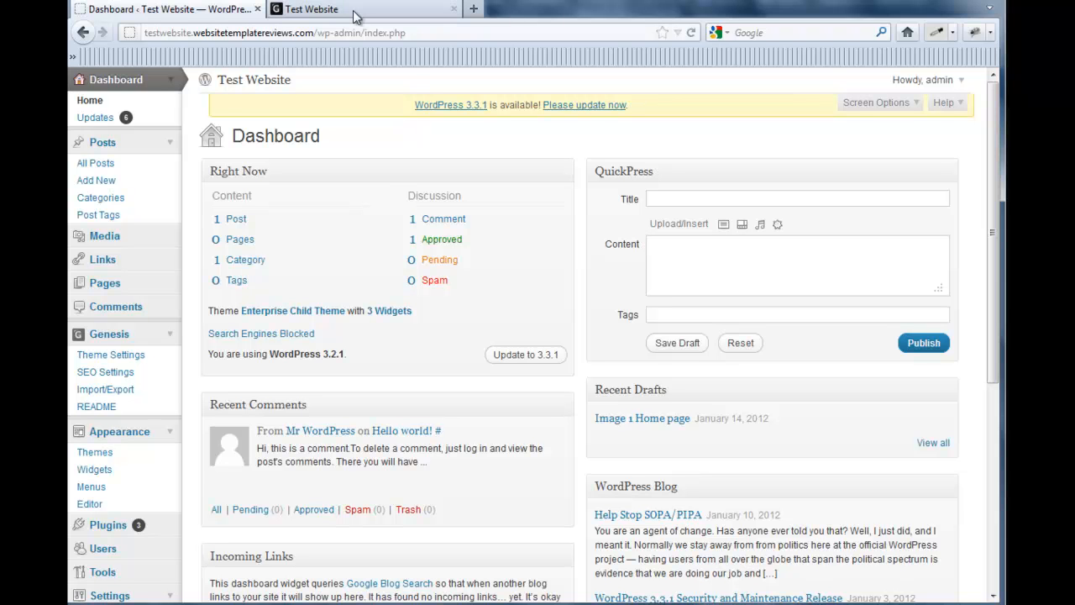
pyautogui.moveTo(356, 13)
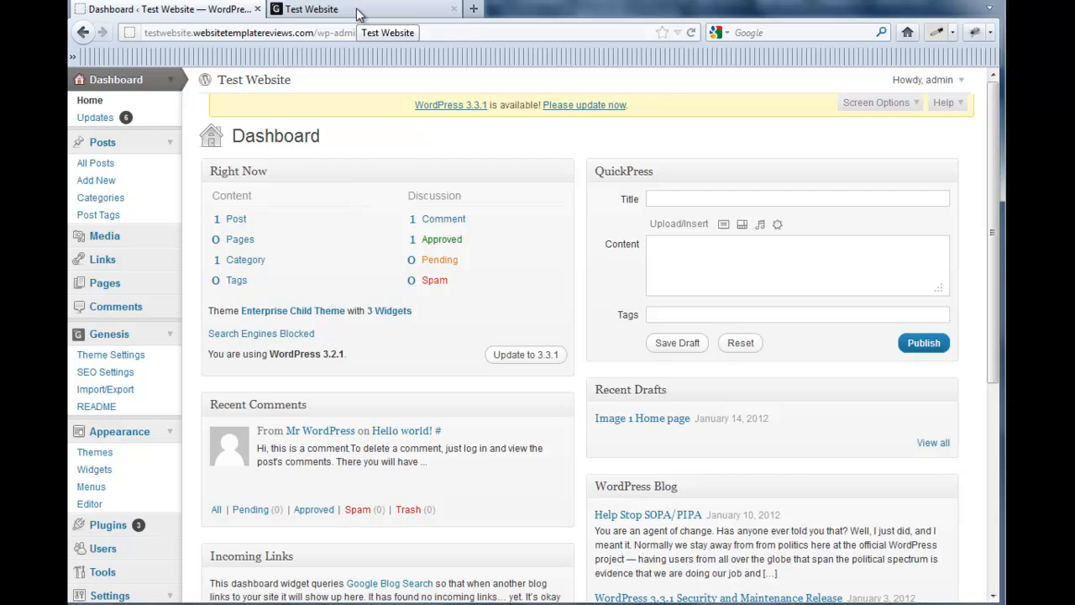
# View the live B2Web Test Website front page and look over its widget areas
pyautogui.click(311, 10)
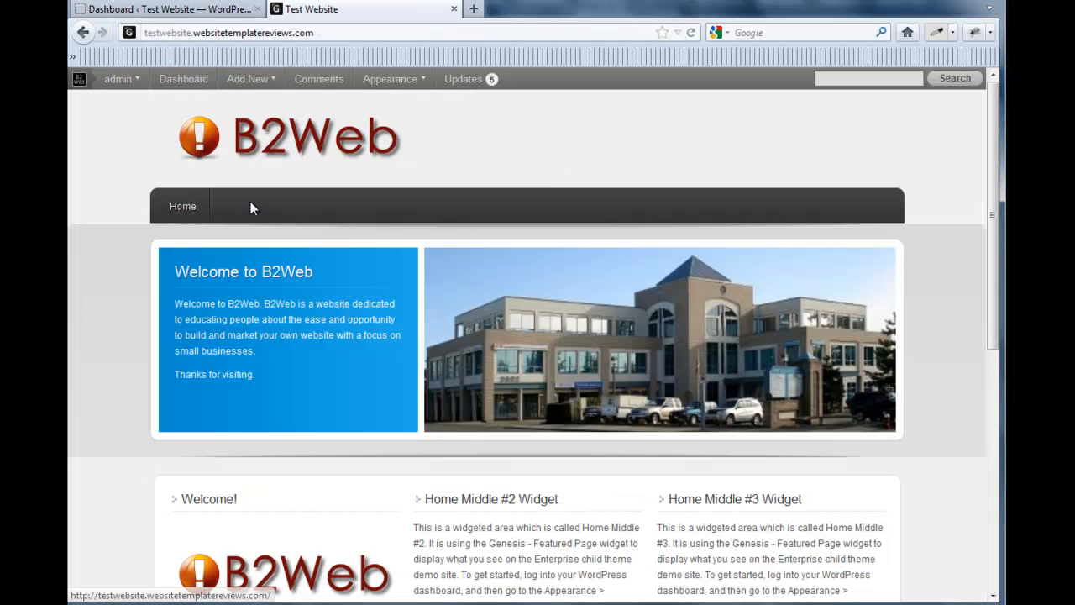
pyautogui.moveTo(850, 215)
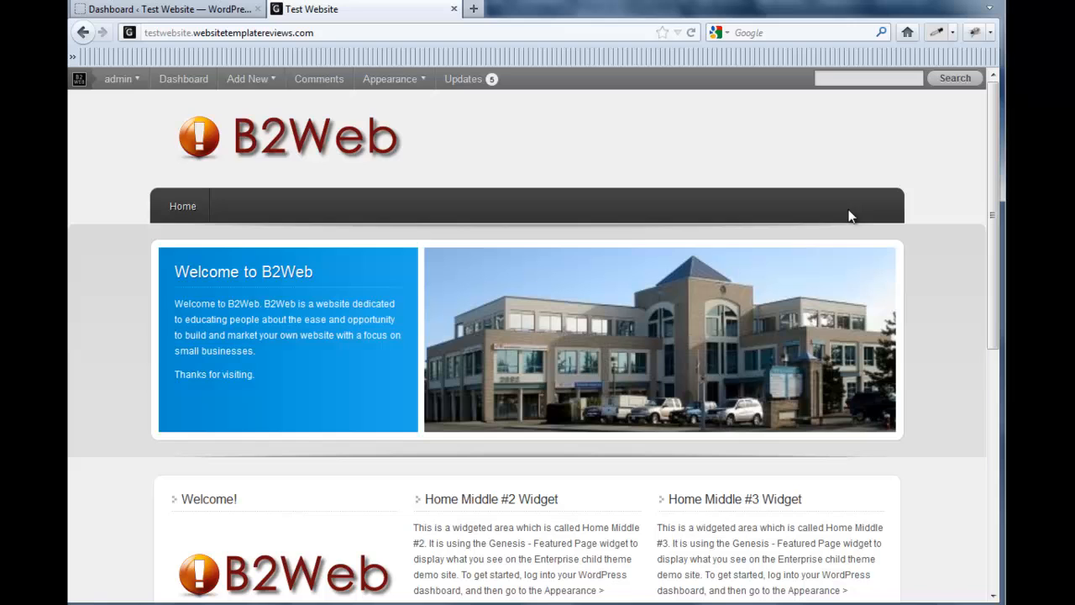
pyautogui.moveTo(334, 281)
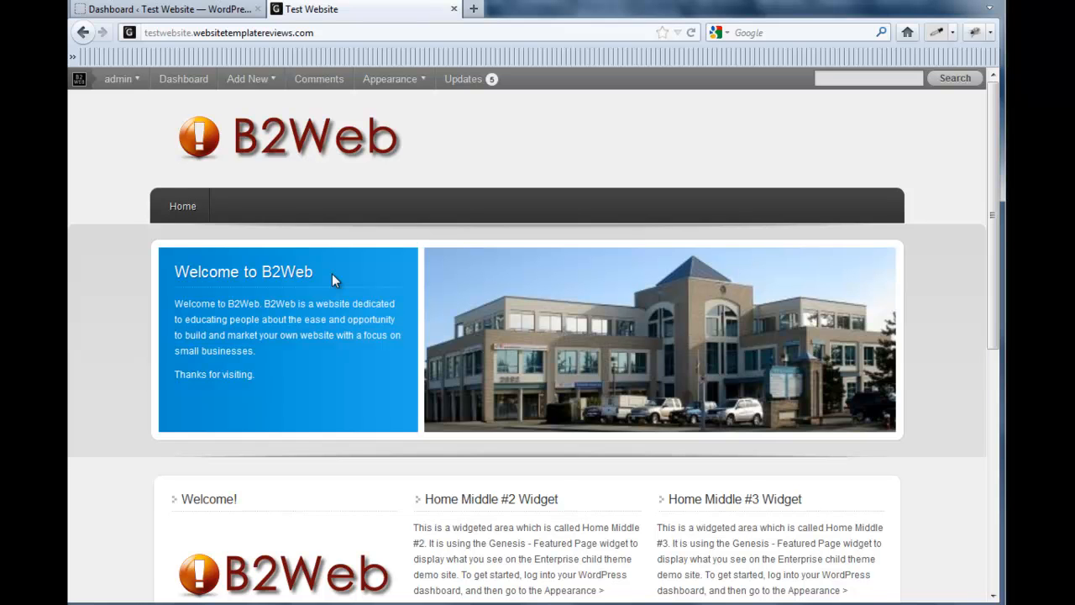
pyautogui.moveTo(668, 267)
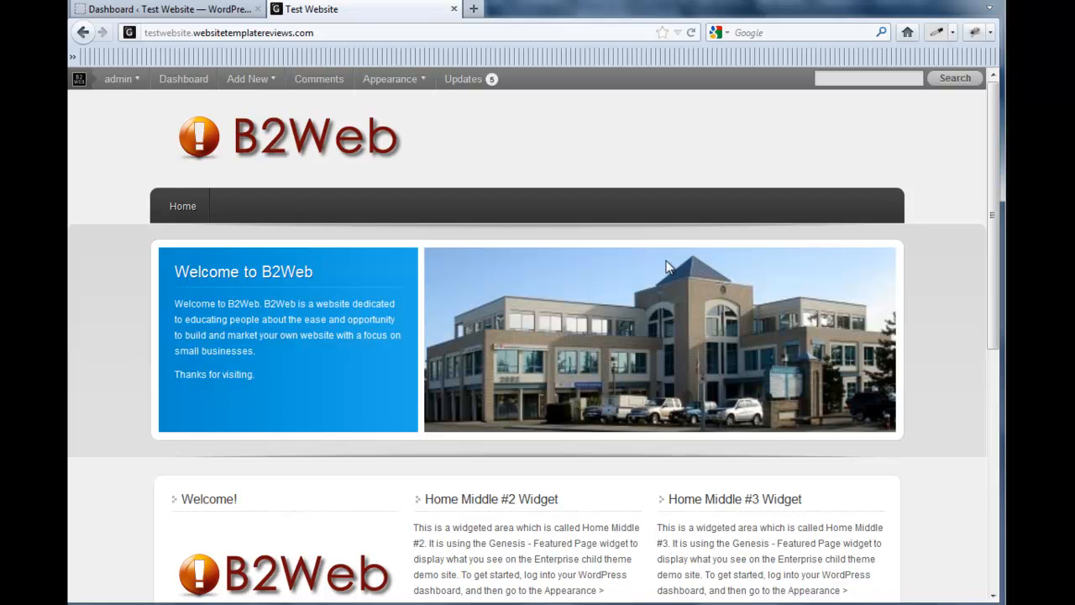
pyautogui.moveTo(669, 219)
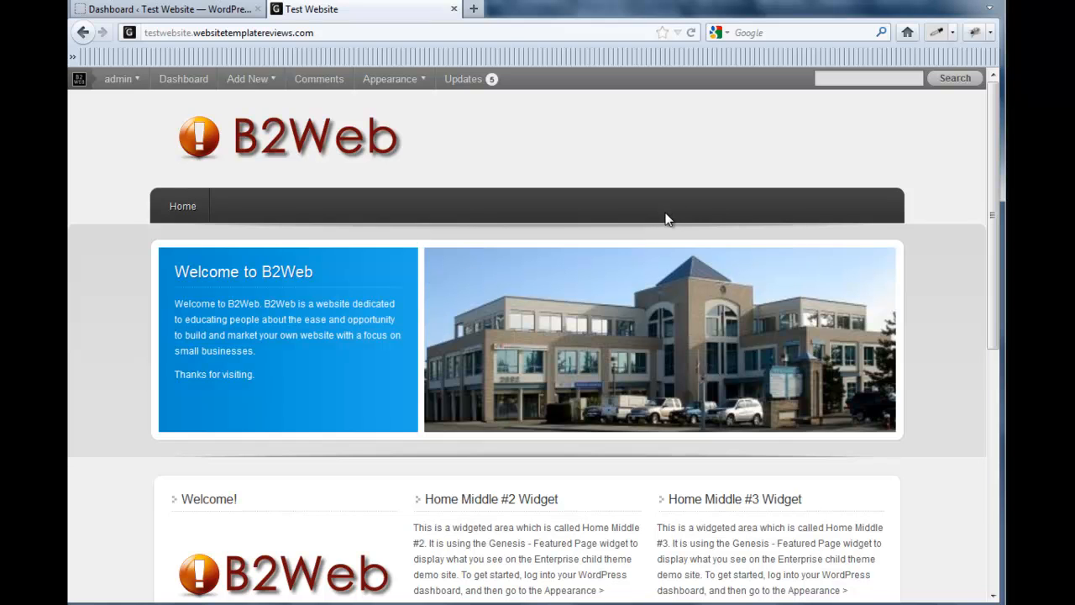
pyautogui.moveTo(390, 205)
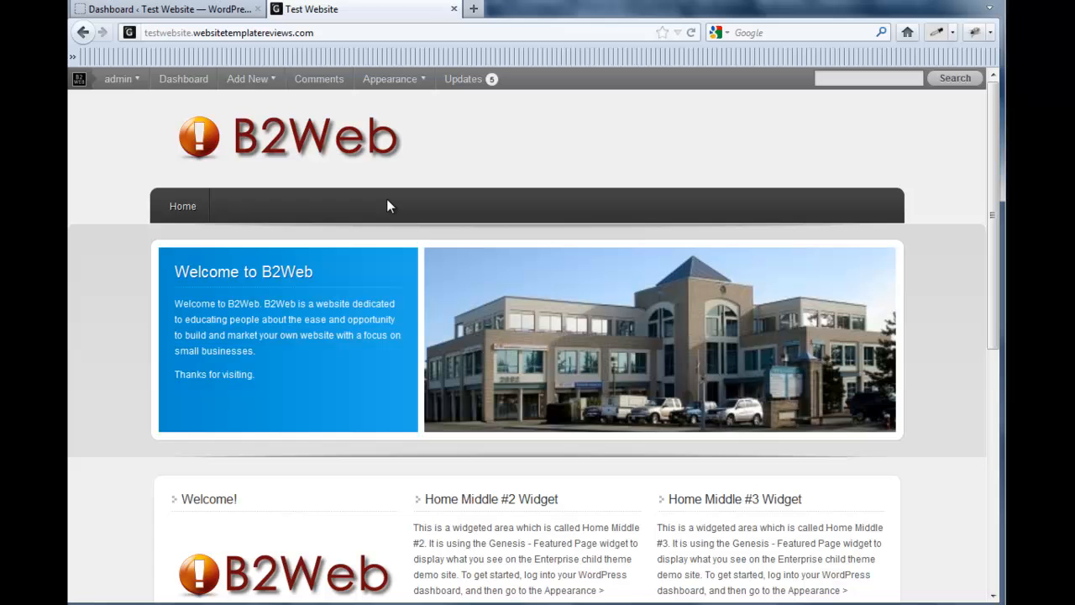
pyautogui.moveTo(900, 250)
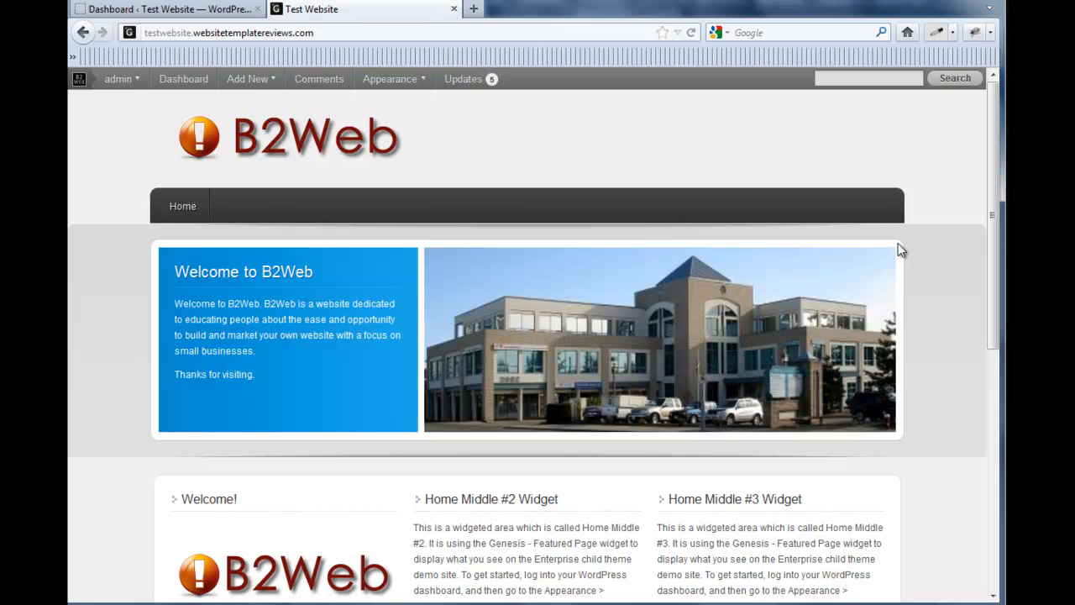
pyautogui.scroll(-3)
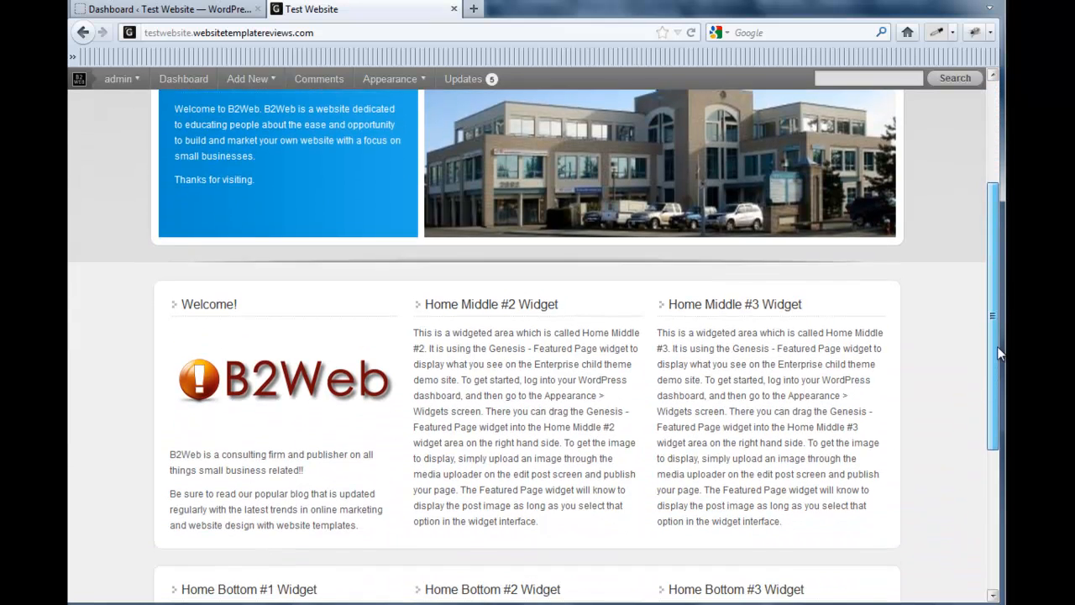
pyautogui.scroll(3)
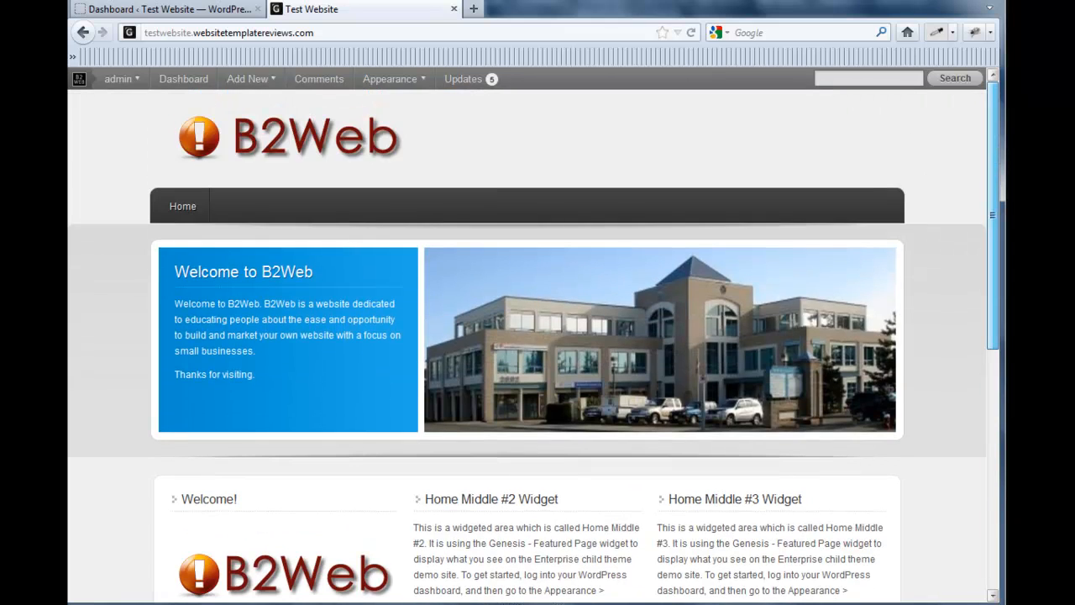
pyautogui.moveTo(478, 51)
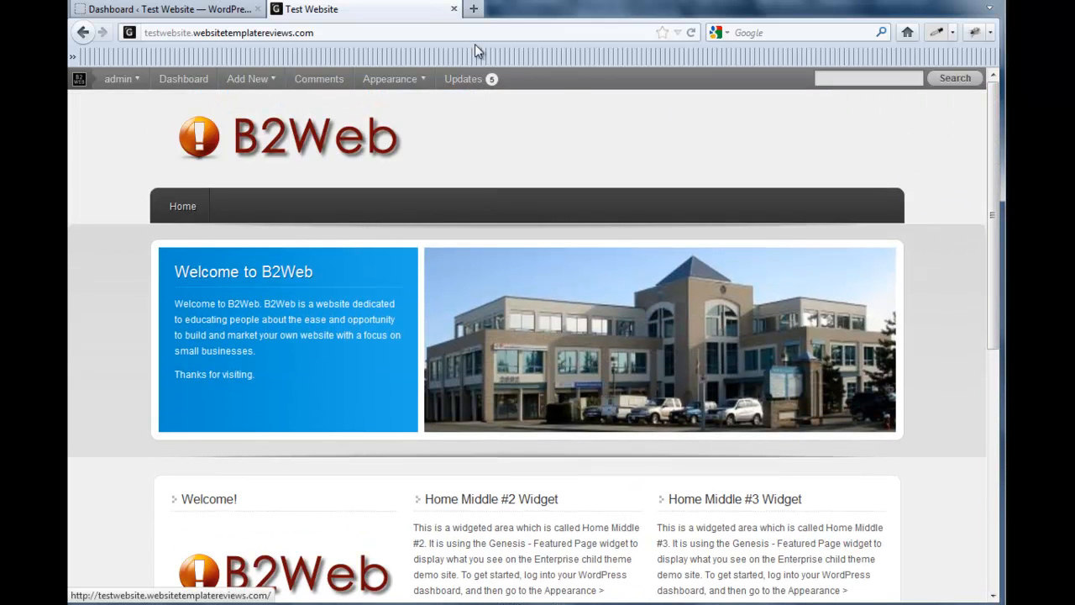
# Return to the admin dashboard and start a new page via Pages > Add New
pyautogui.click(183, 79)
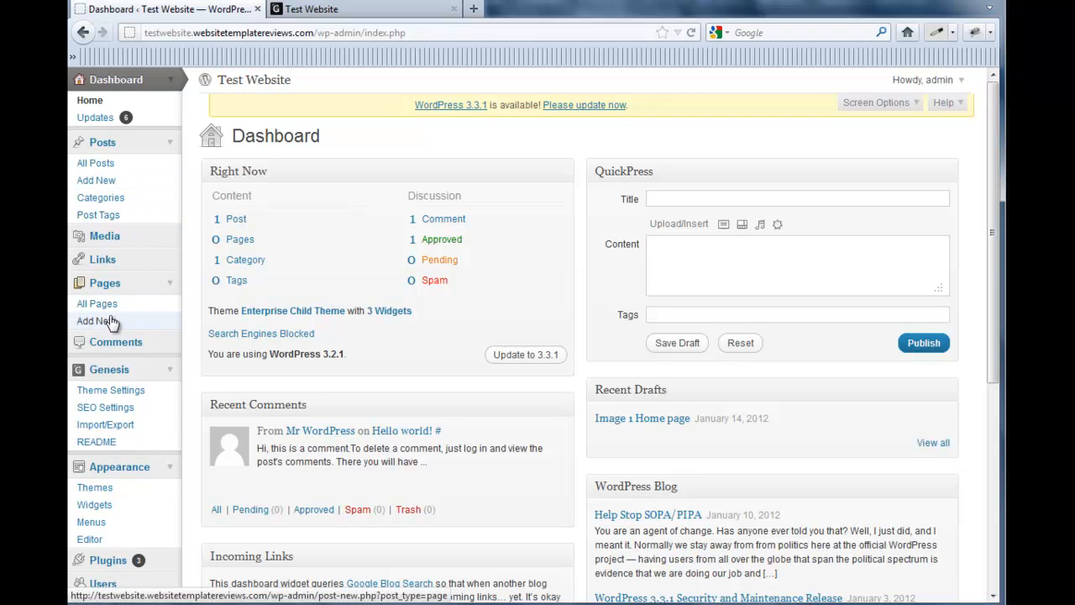
pyautogui.click(96, 321)
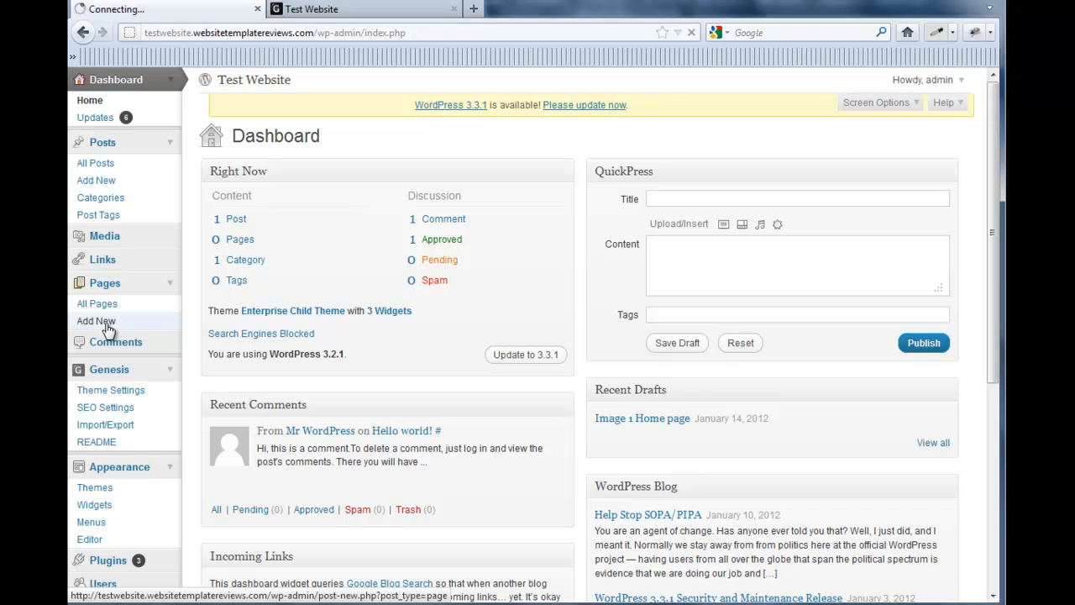
pyautogui.click(96, 320)
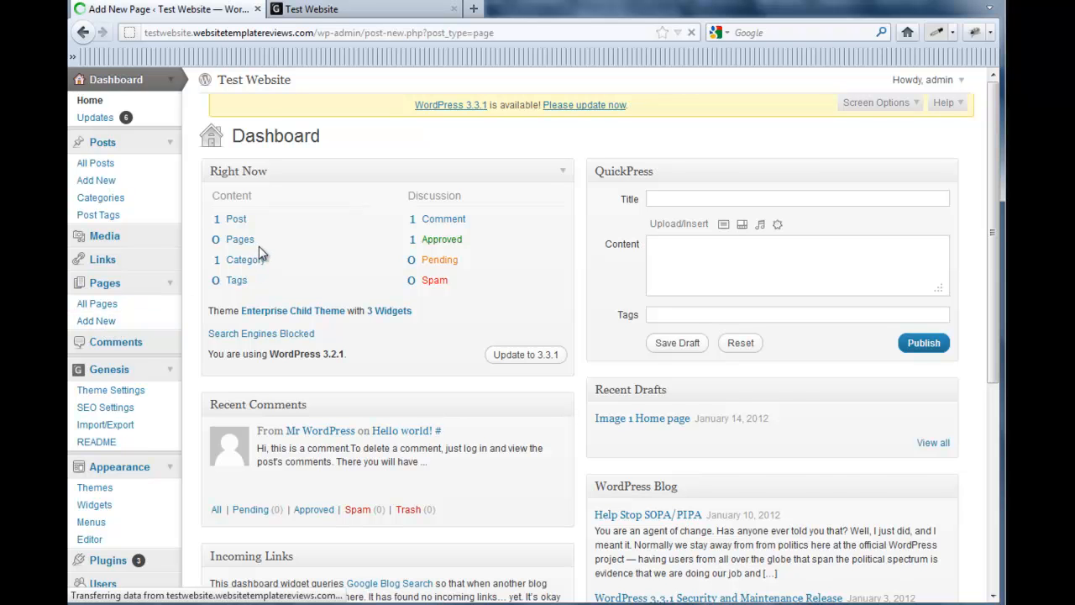
pyautogui.click(96, 321)
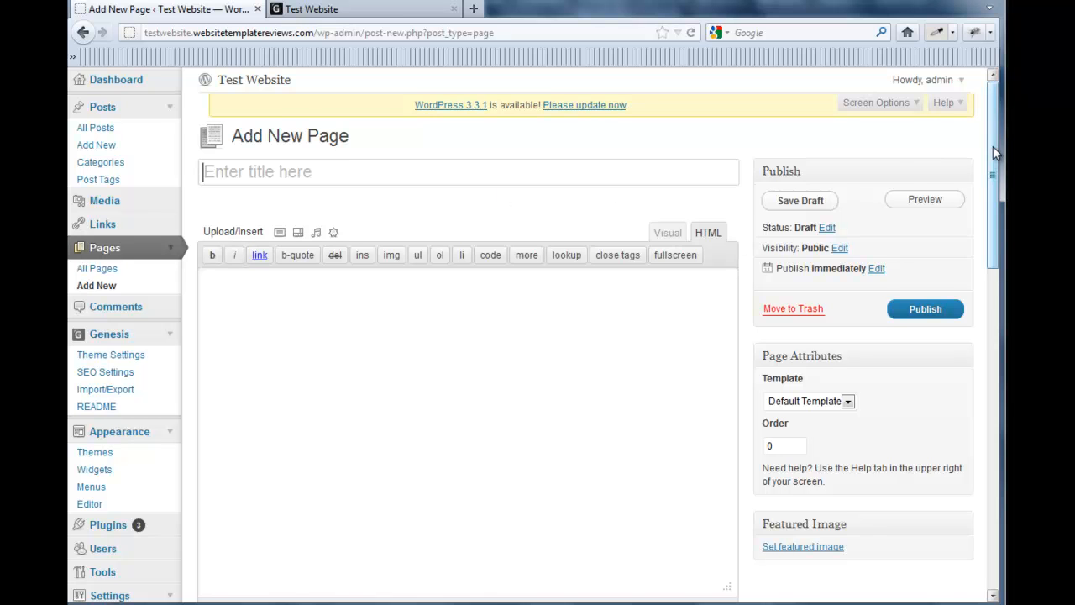
pyautogui.scroll(-3)
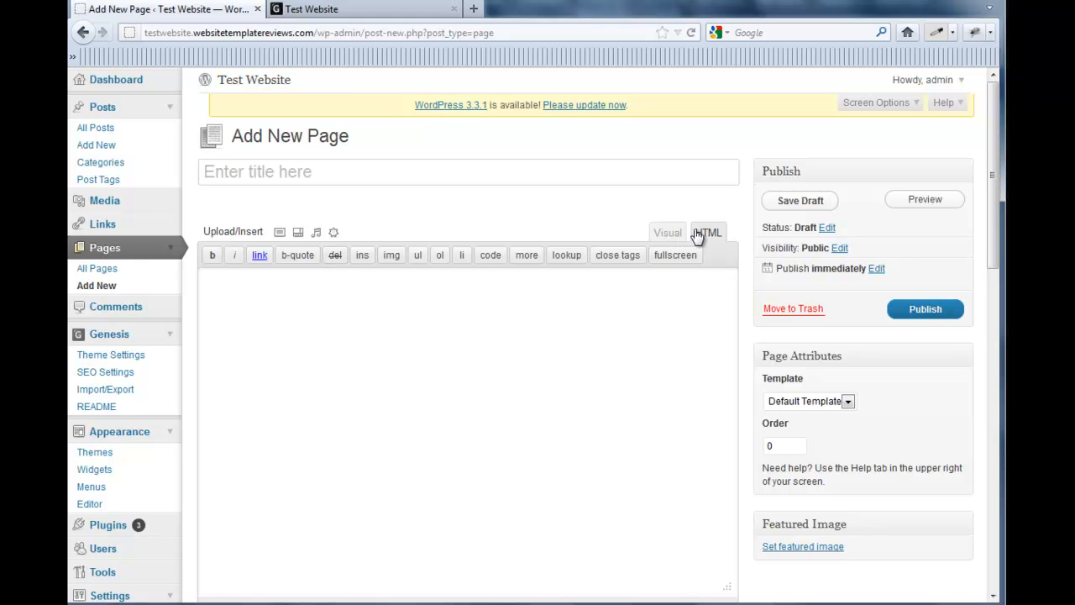
pyautogui.click(709, 232)
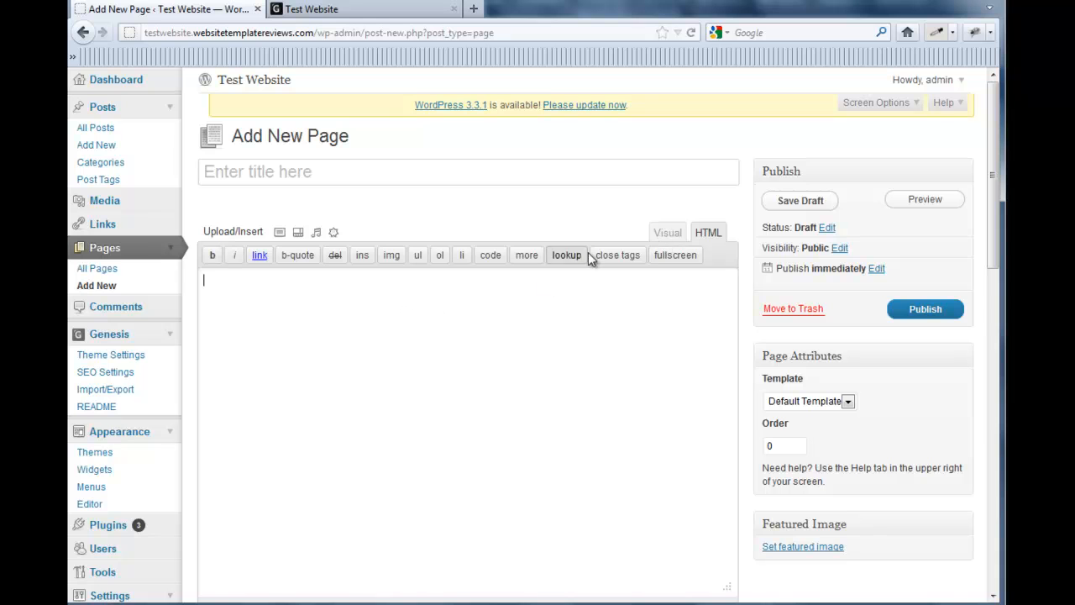
pyautogui.click(667, 232)
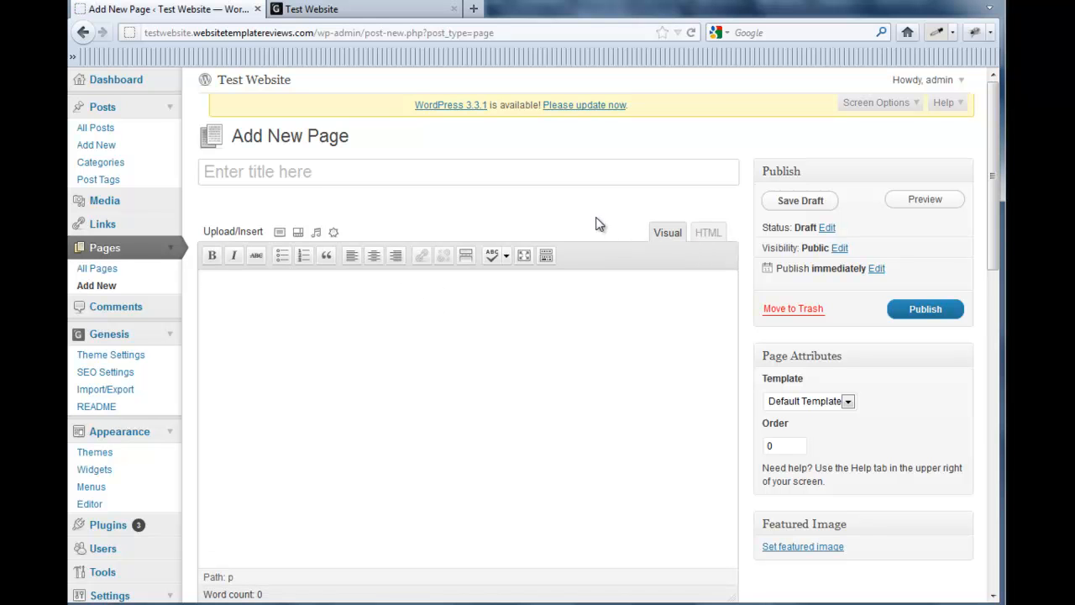
pyautogui.moveTo(620, 222)
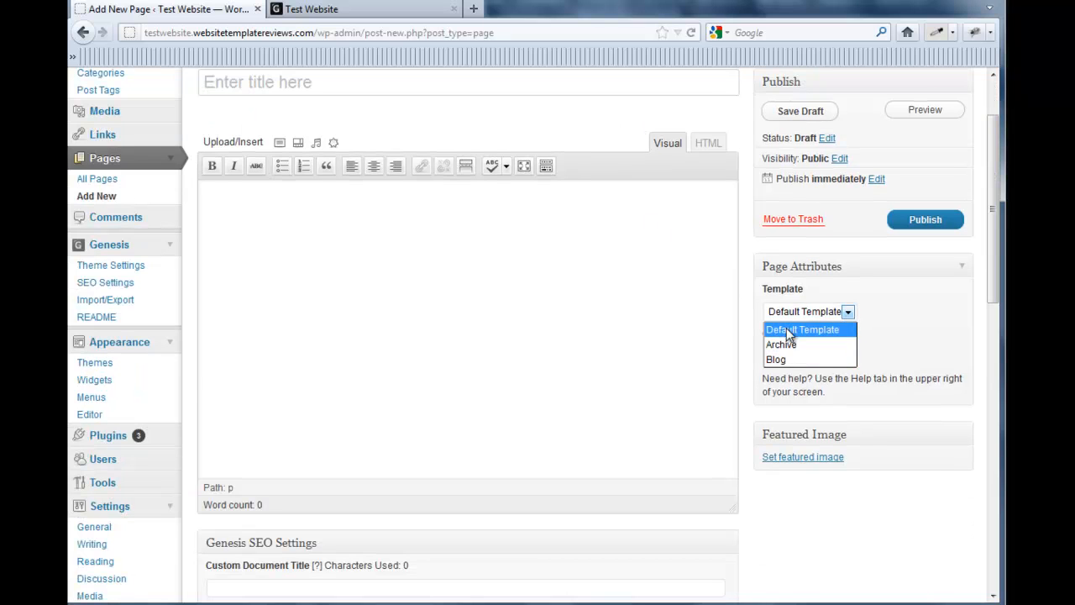
pyautogui.click(803, 329)
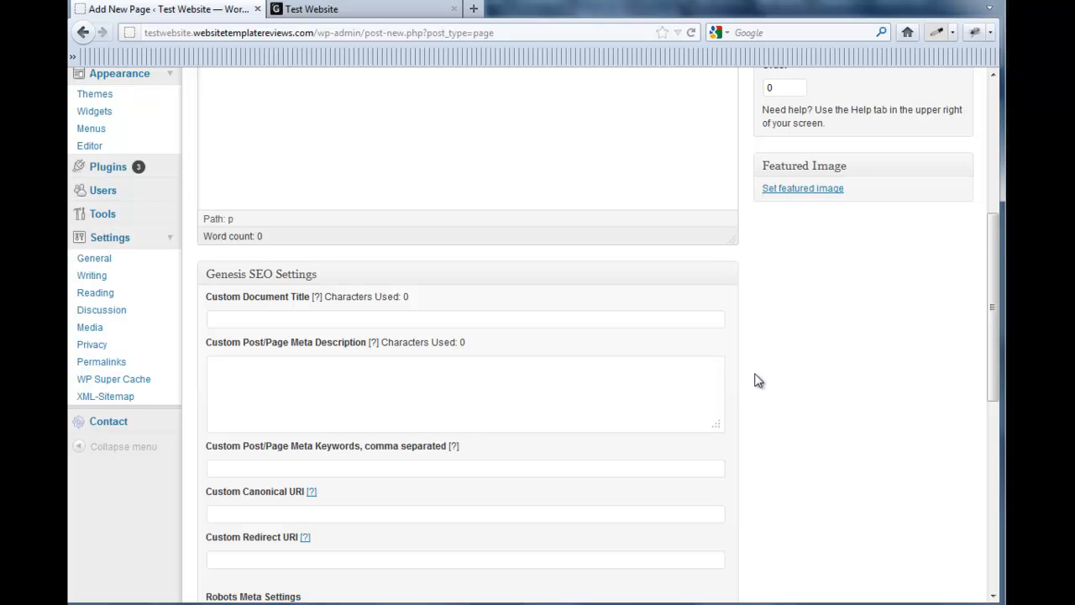
pyautogui.scroll(-3)
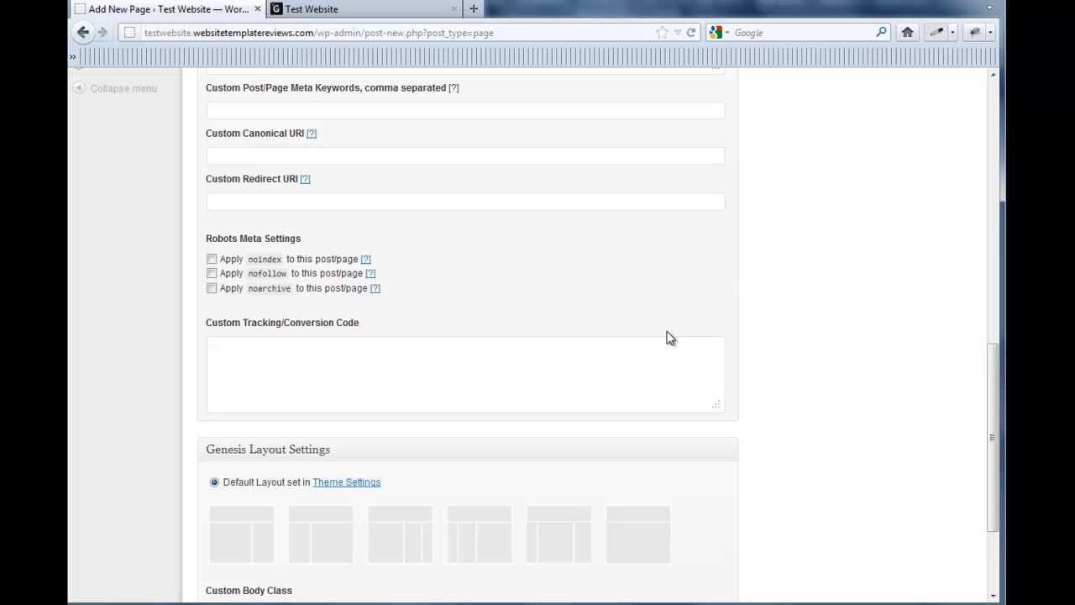
pyautogui.scroll(-3)
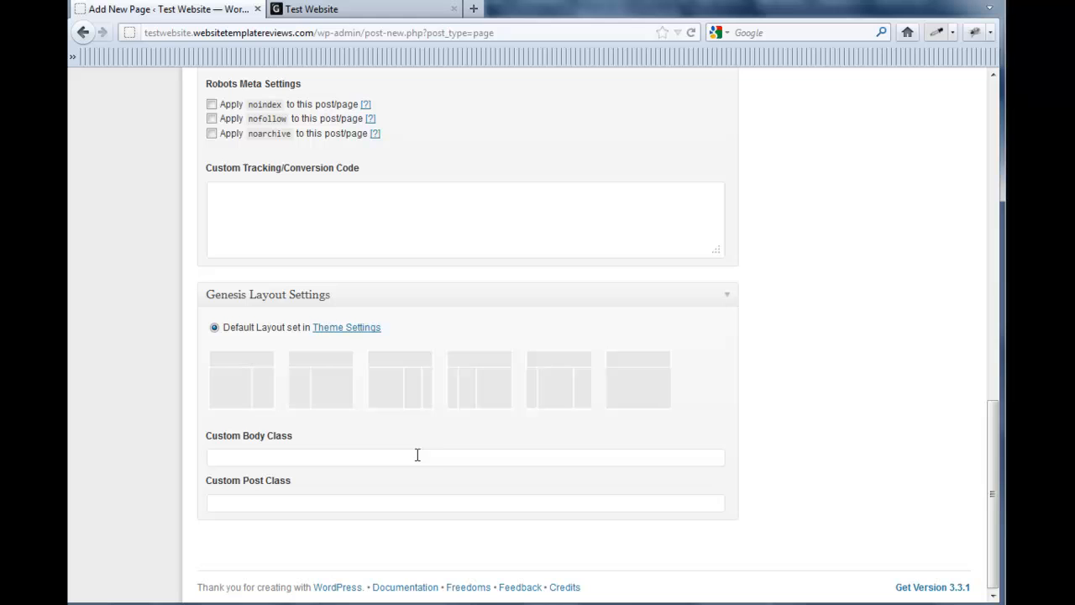
pyautogui.moveTo(437, 454)
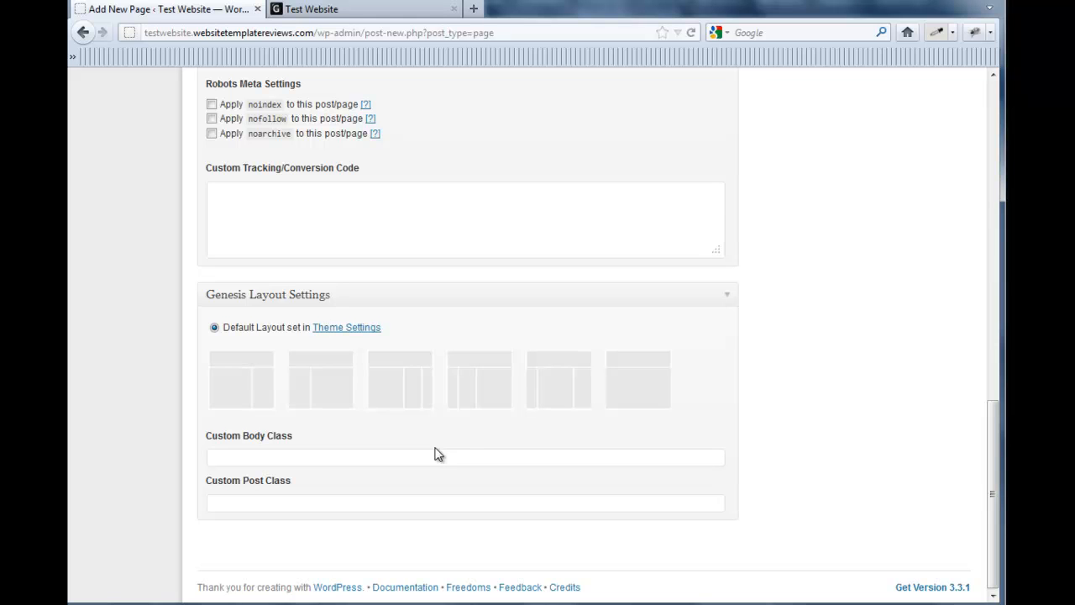
pyautogui.scroll(-3)
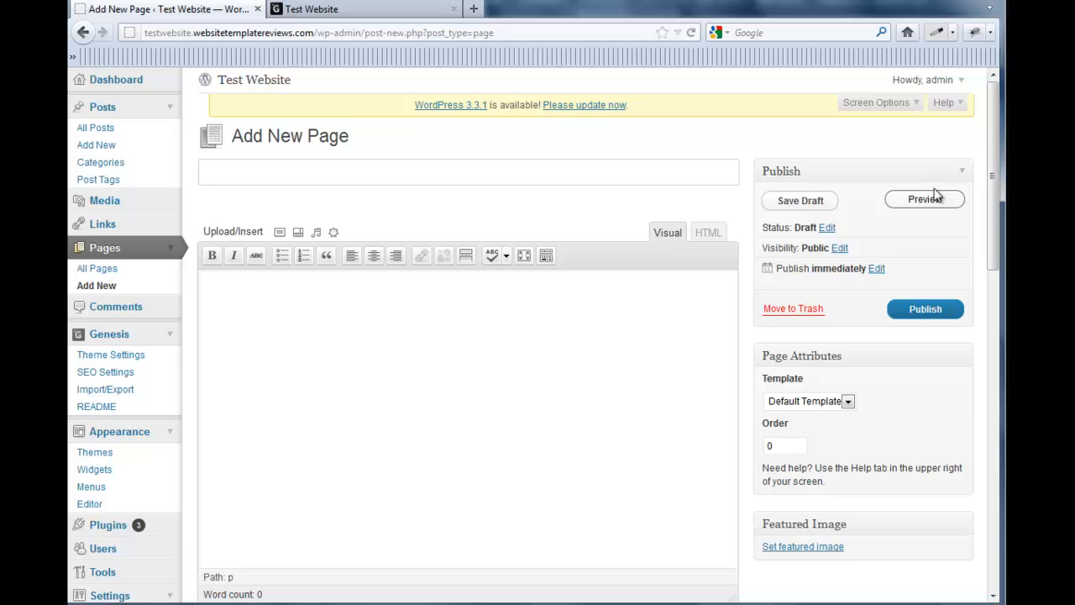
# Title the page 'Contact' and enter the short please-contact-us note in the body
pyautogui.scroll(-3)
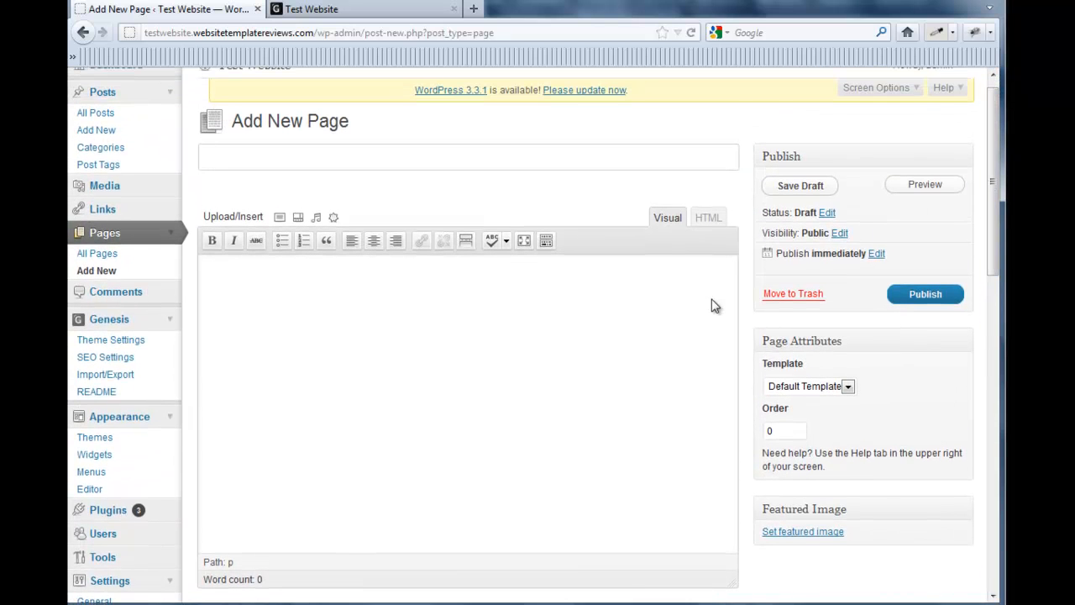
pyautogui.click(467, 158)
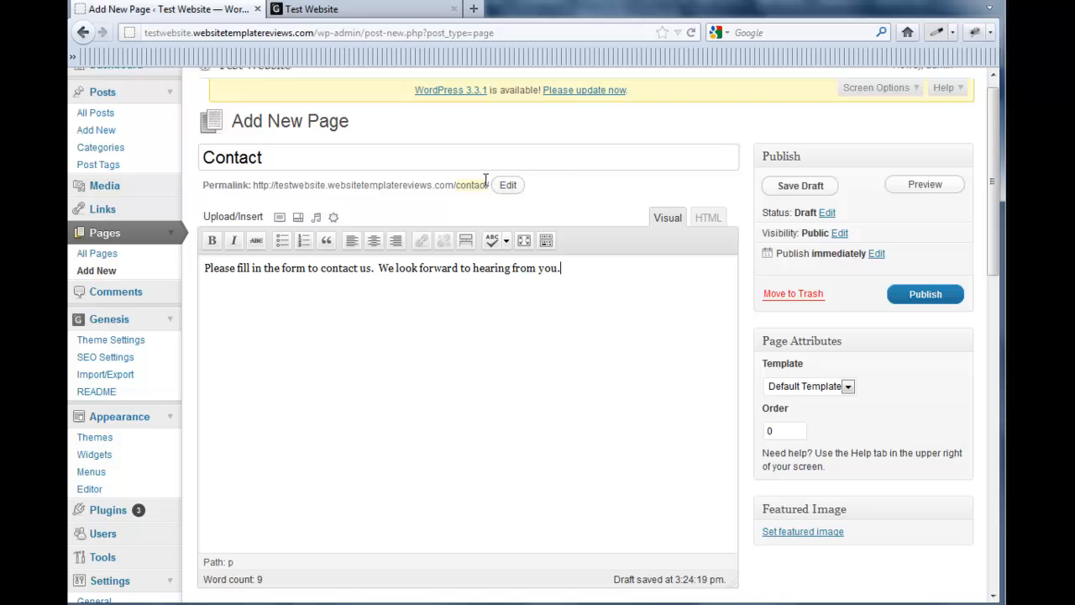
pyautogui.moveTo(451, 186)
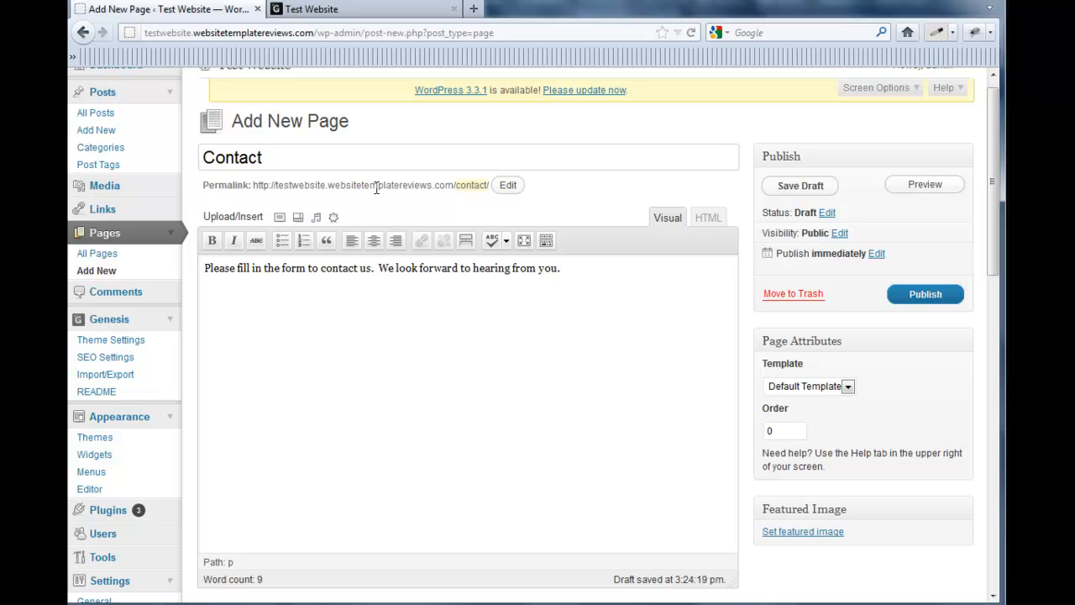
pyautogui.click(272, 158)
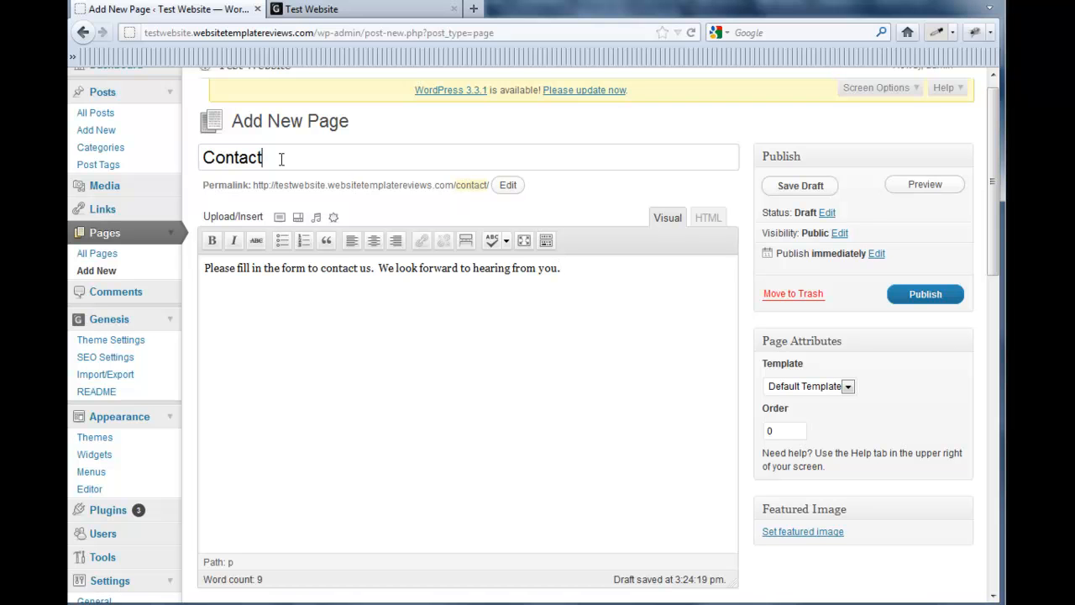
pyautogui.moveTo(470, 184)
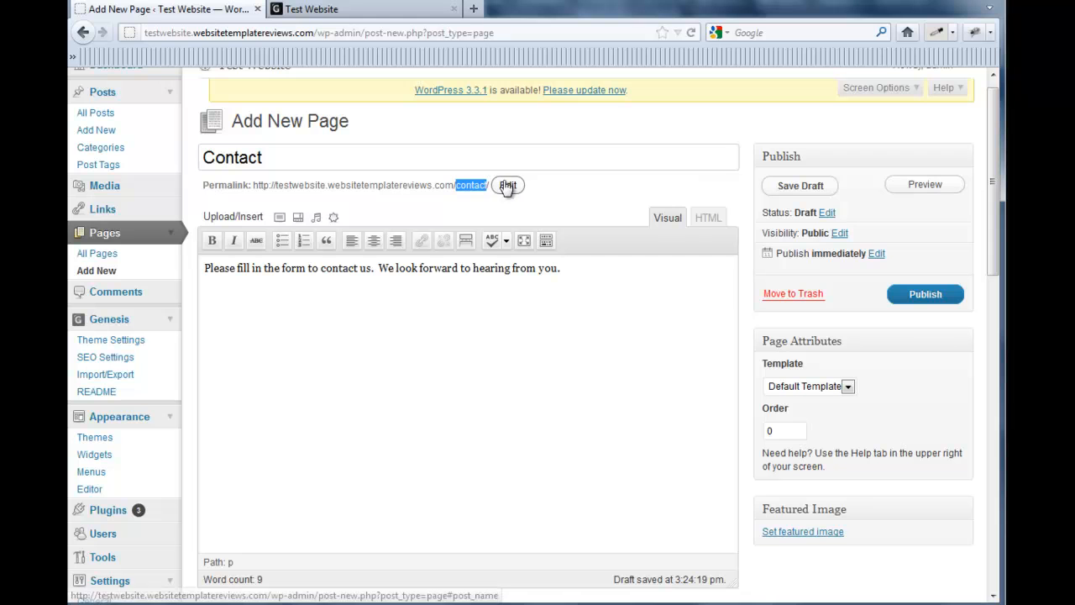
# Change the page's permalink slug to 'contact' and confirm it
pyautogui.click(507, 184)
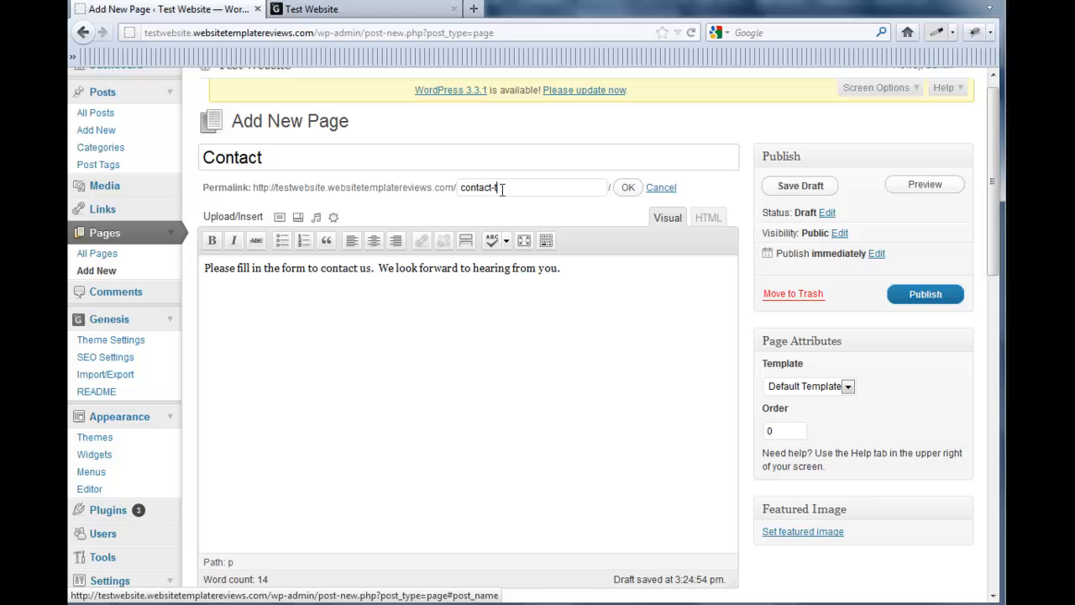
pyautogui.click(628, 188)
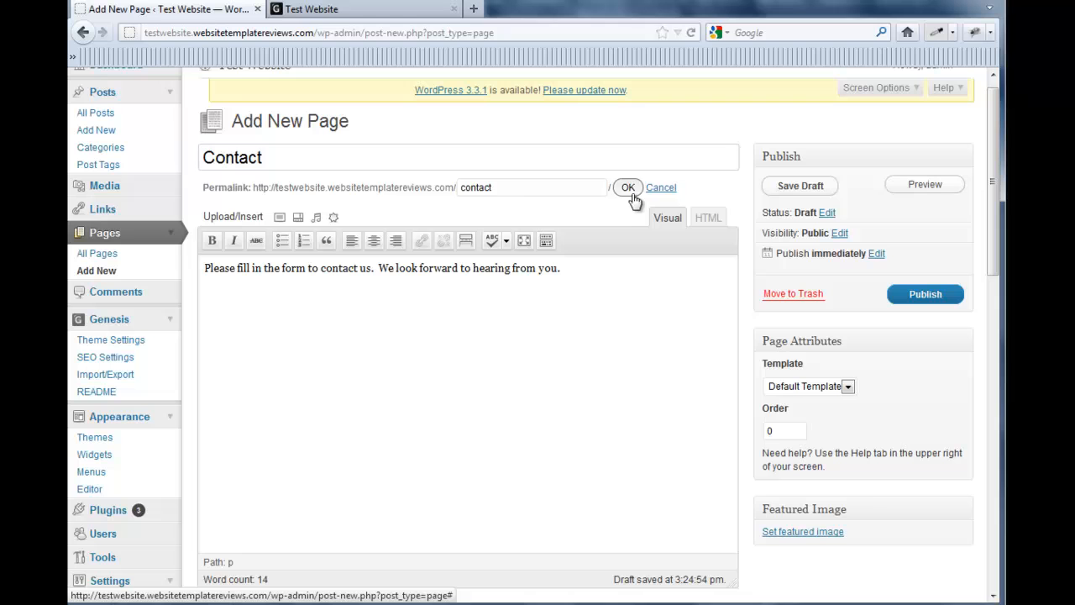
pyautogui.click(628, 188)
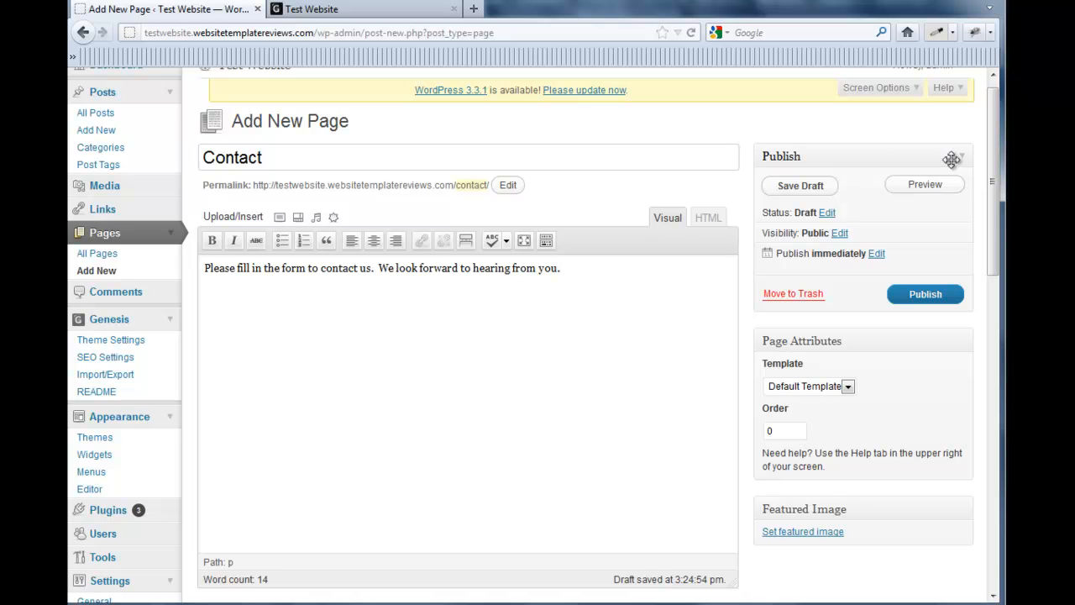
pyautogui.scroll(-3)
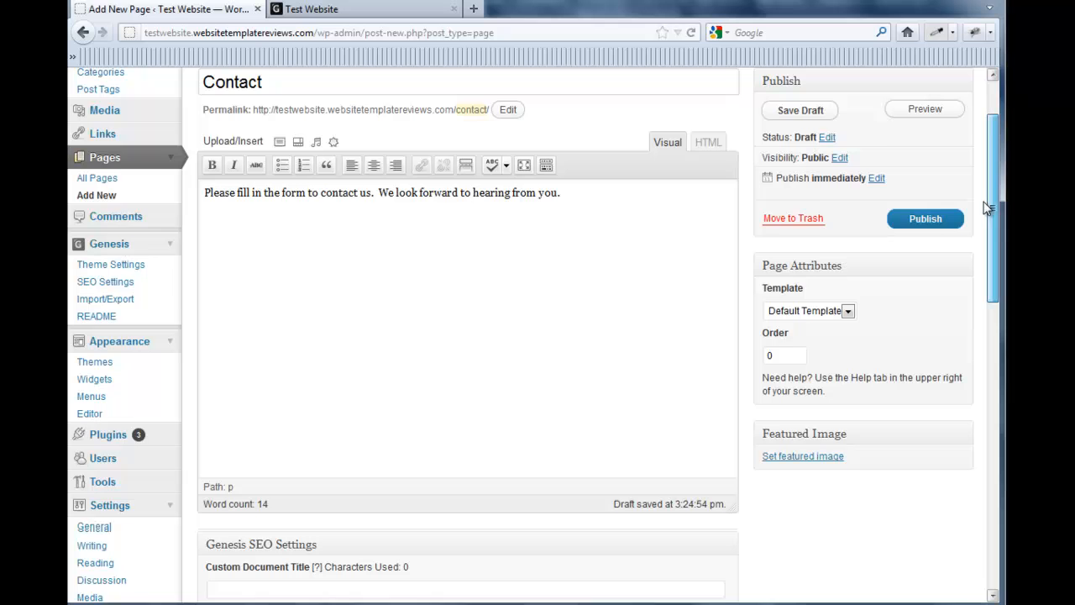
# Publish the Contact page
pyautogui.click(923, 218)
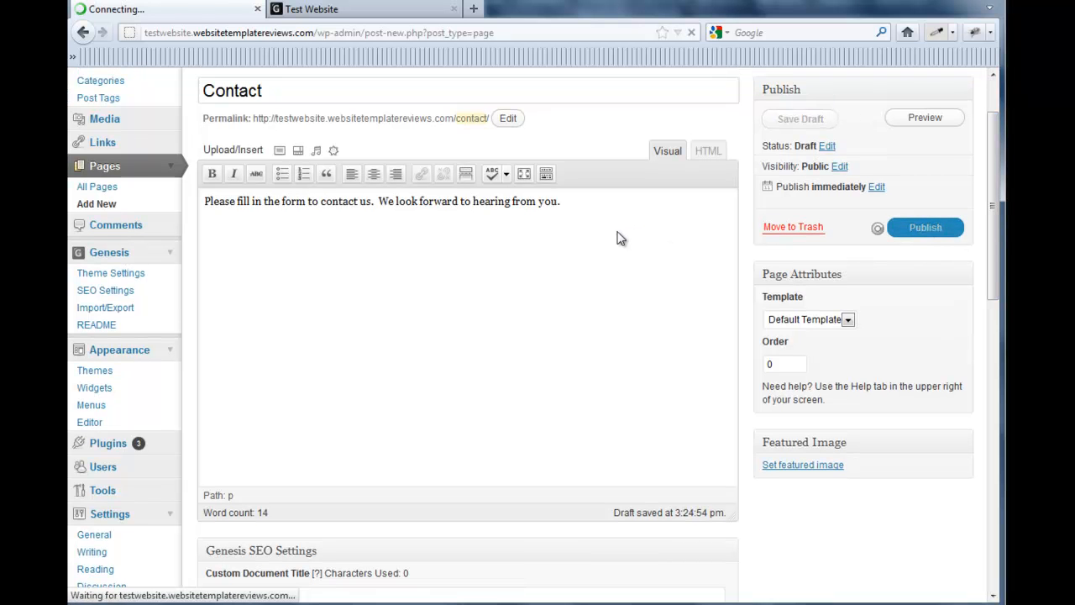
pyautogui.click(924, 227)
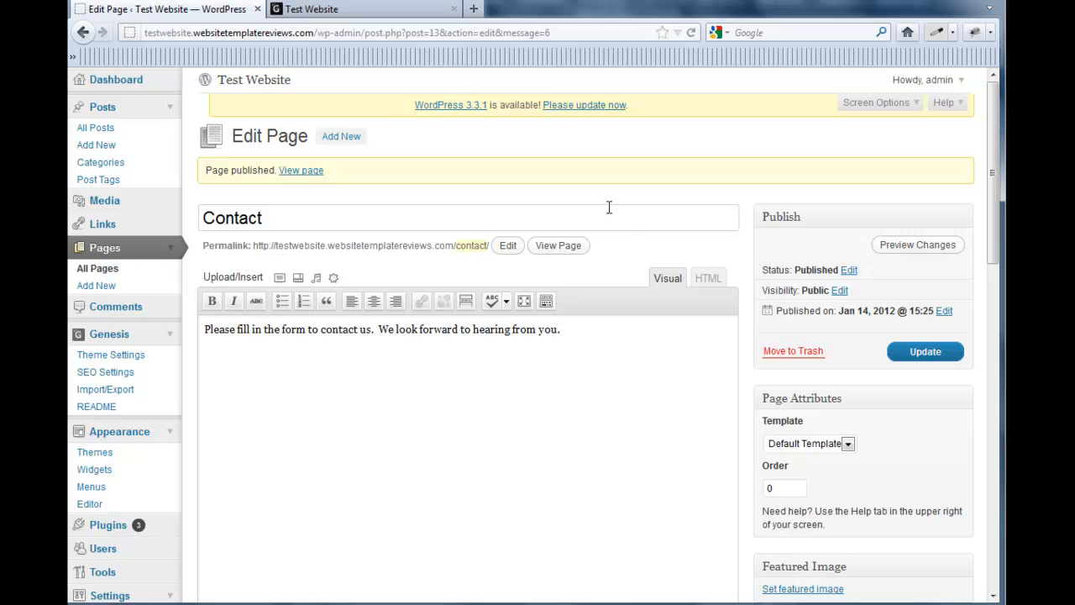
pyautogui.moveTo(516, 154)
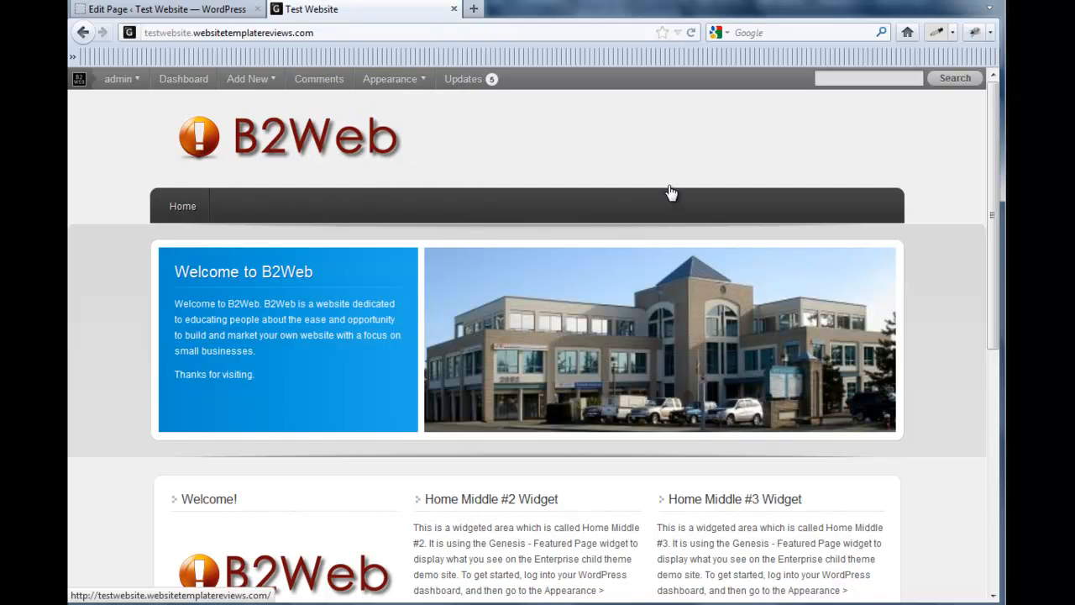
pyautogui.moveTo(672, 192)
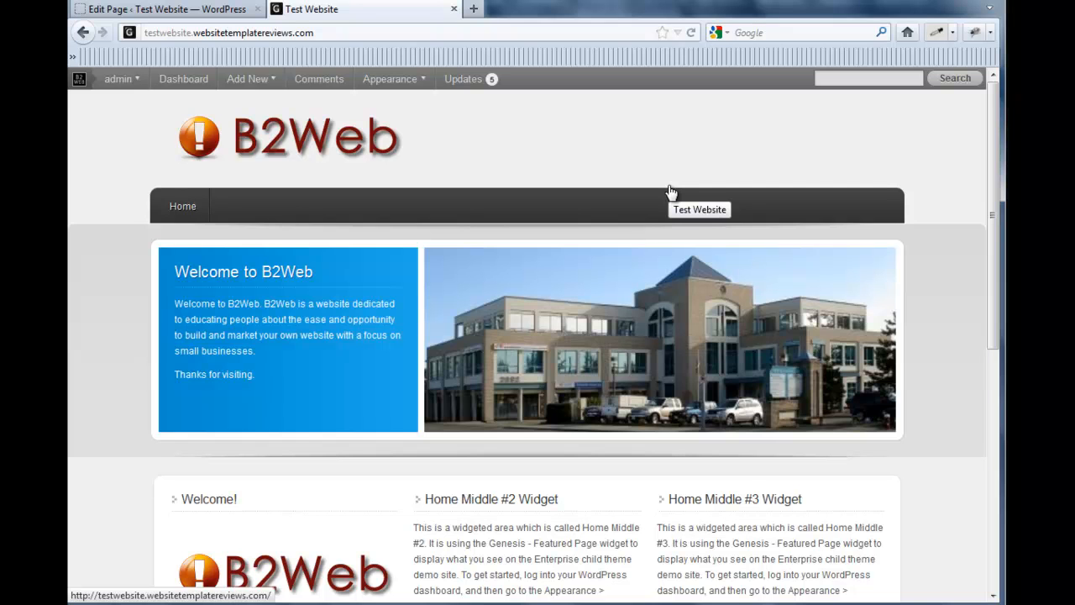
pyautogui.moveTo(208, 208)
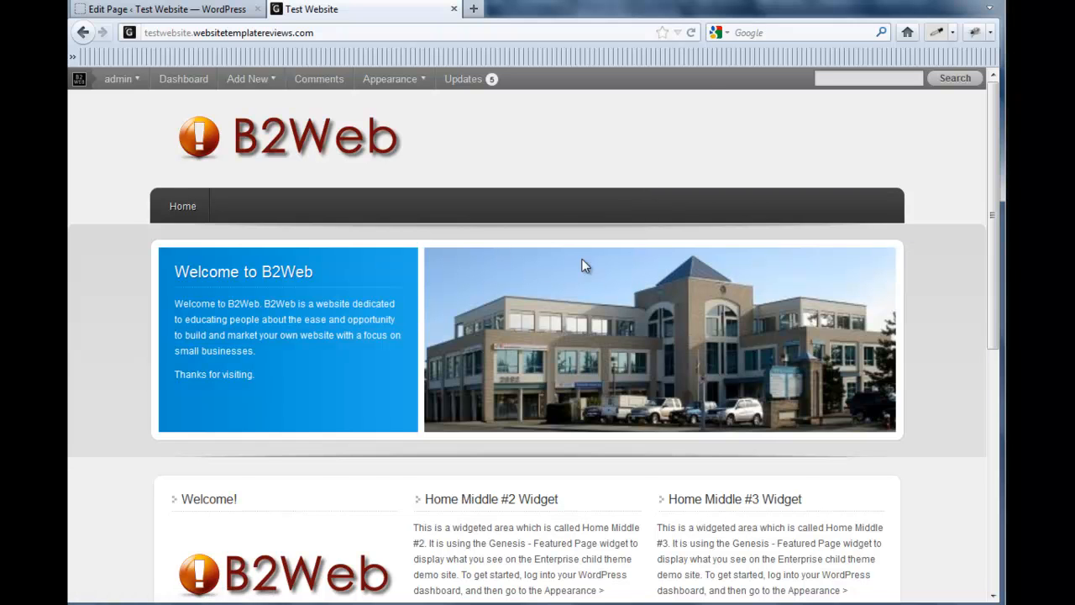
# Scroll down the live B2Web homepage to its home widget areas
pyautogui.scroll(-3)
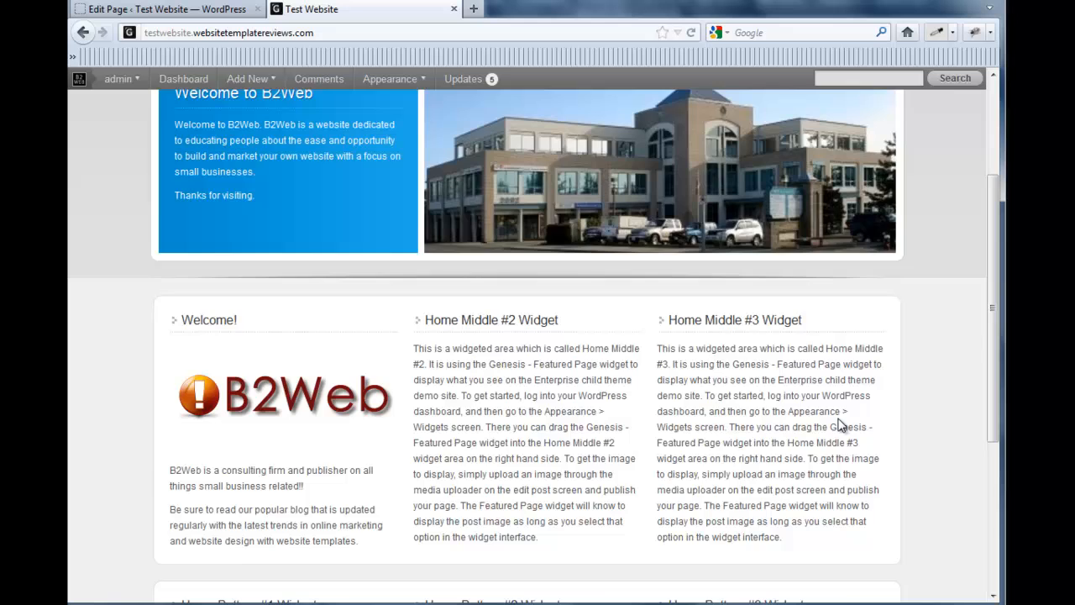